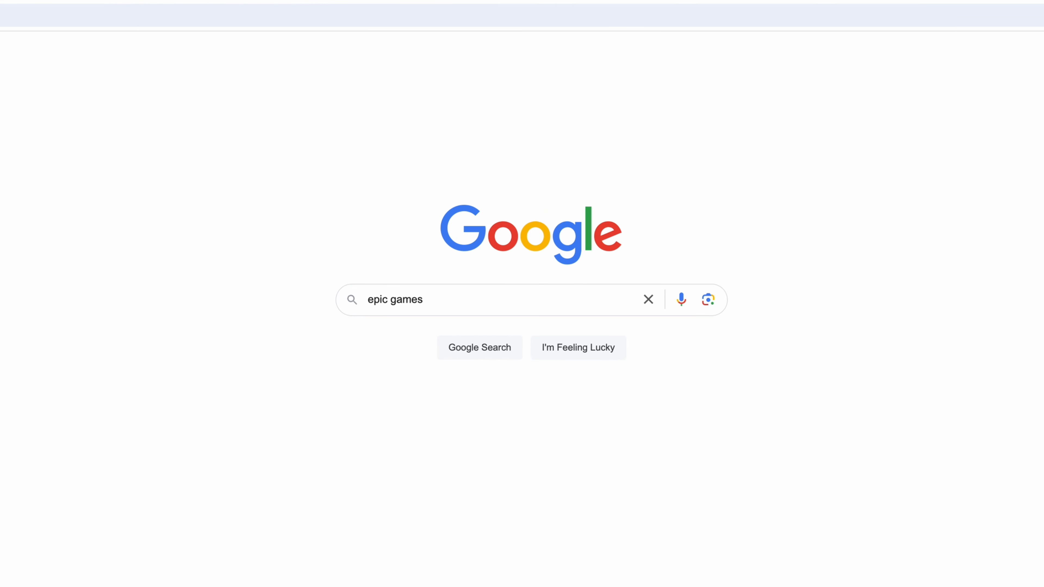
pyautogui.moveTo(347, 104)
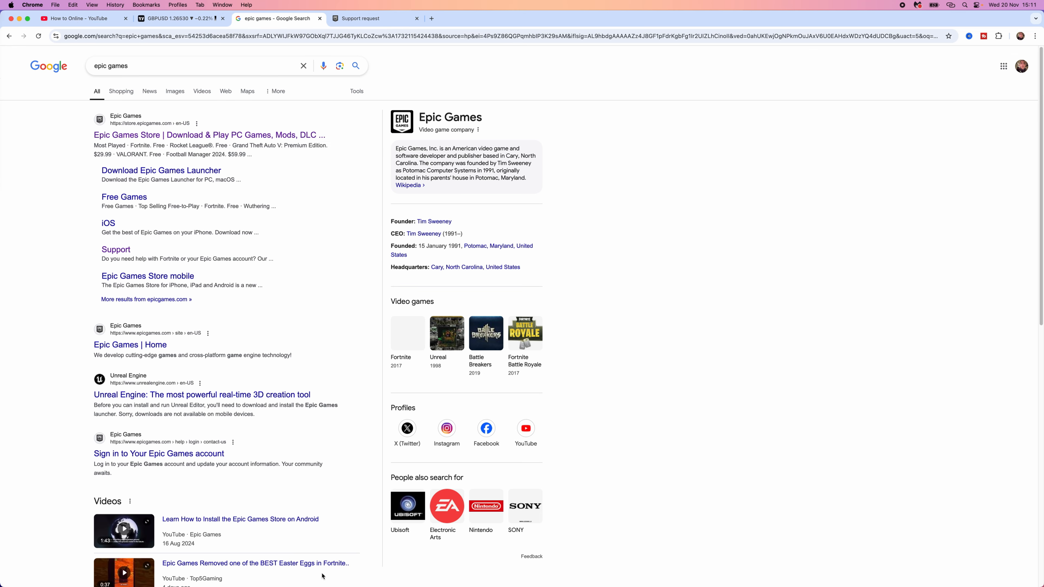
pyautogui.moveTo(196, 145)
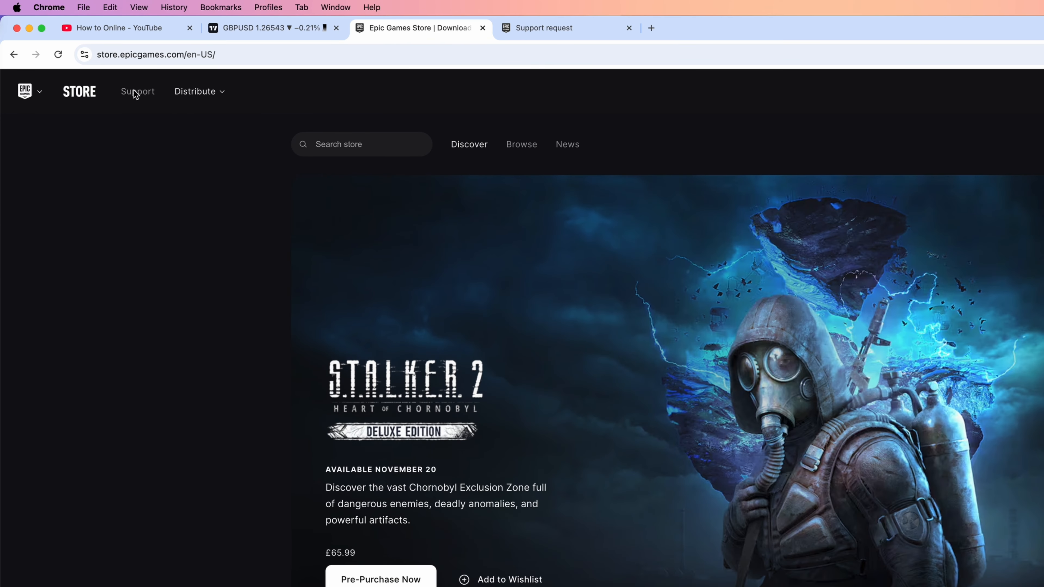
# Step: Reach Epic Games Player Support and start a new support request from 'Your support requests'
pyautogui.click(137, 91)
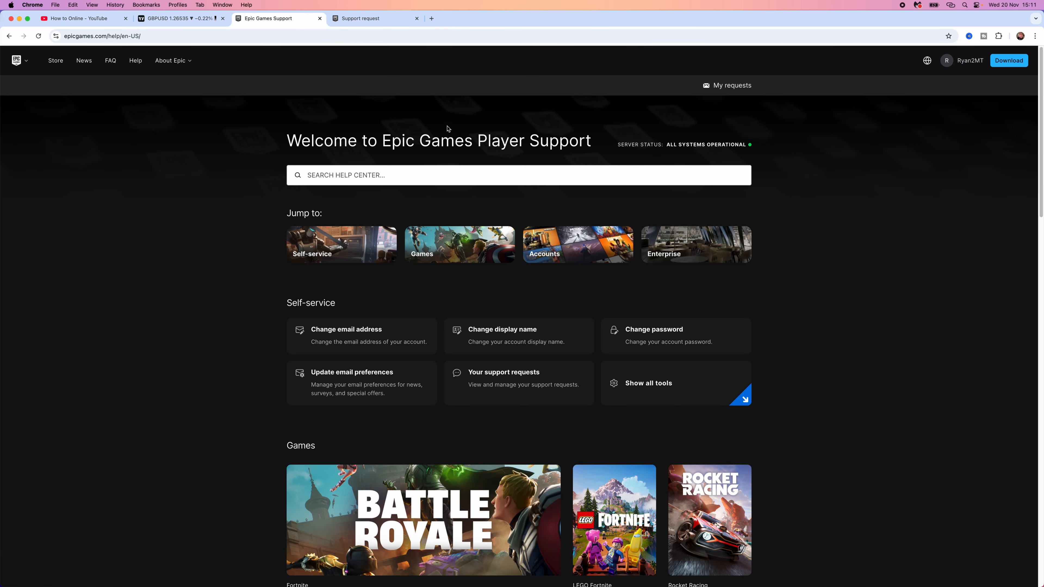
pyautogui.moveTo(483, 377)
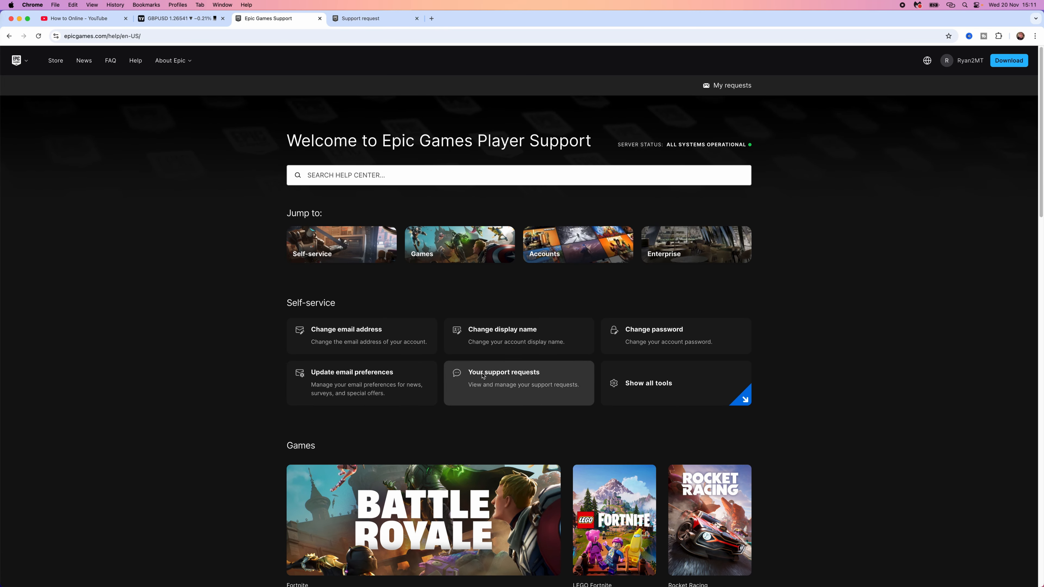
pyautogui.click(484, 375)
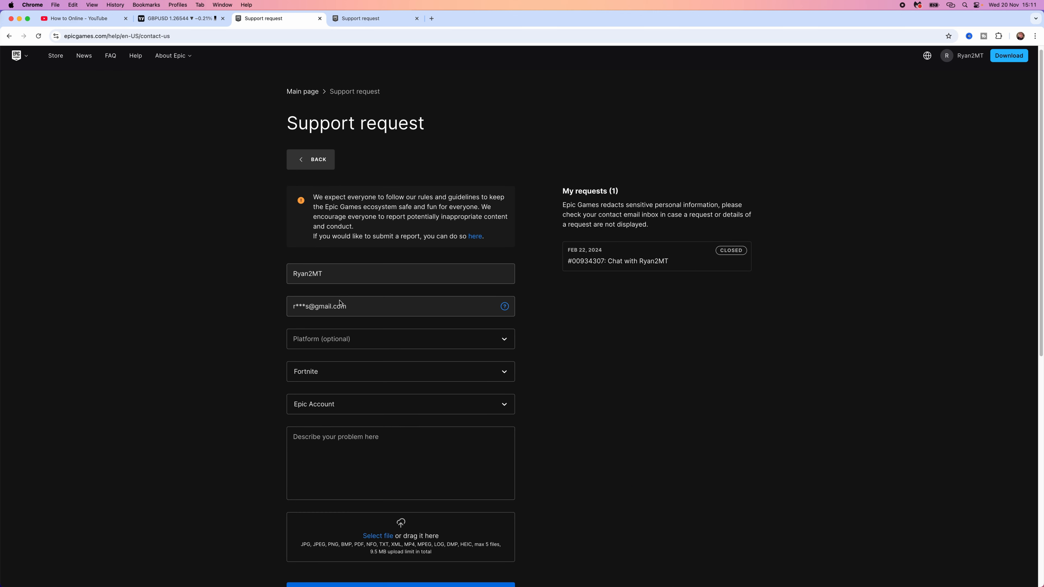
# Step: Choose PlayStation as platform, keep Fortnite as game, and pick Refund as category
pyautogui.scroll(-3)
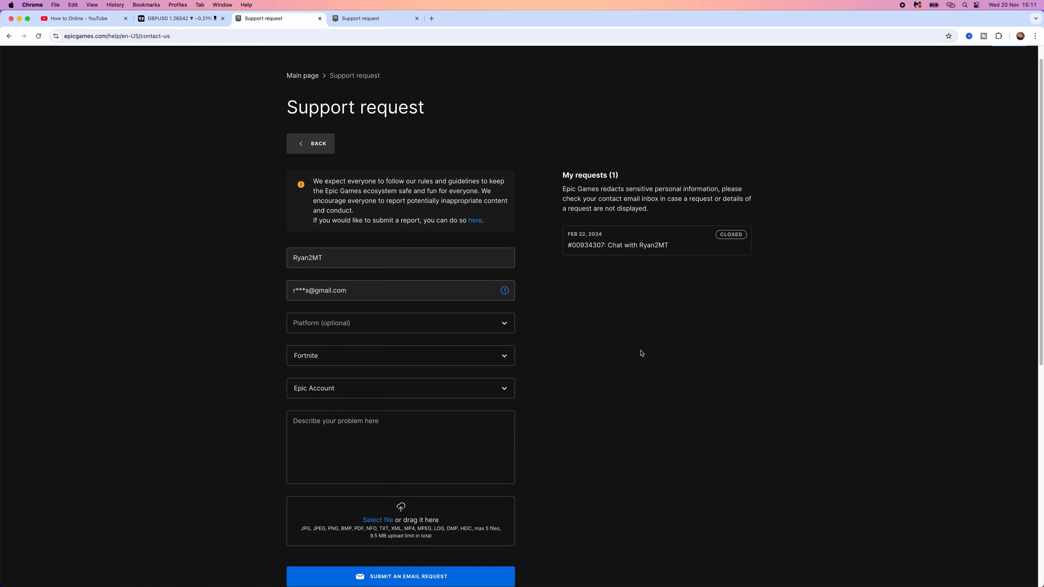
pyautogui.click(399, 323)
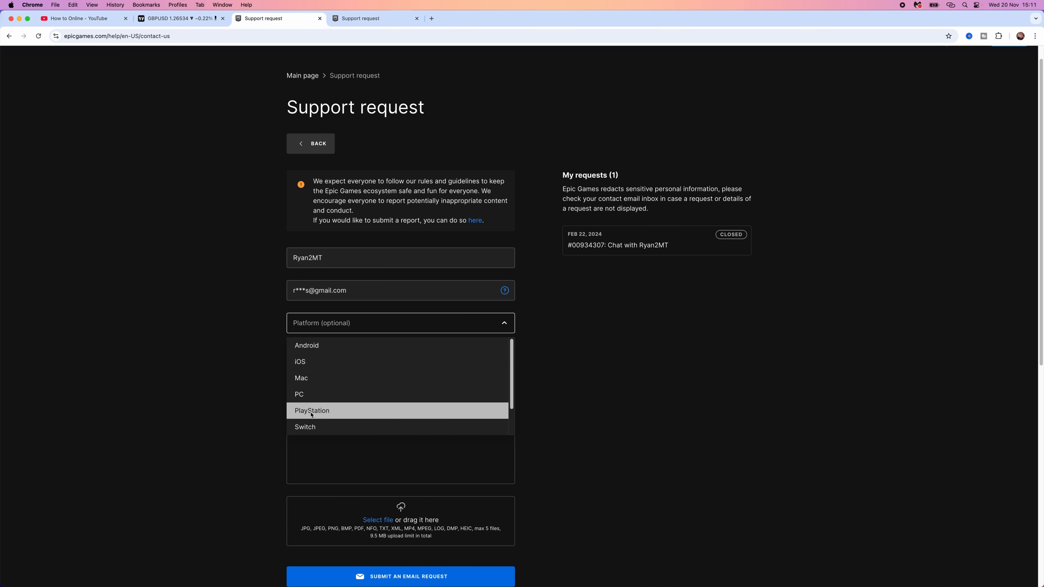
pyautogui.click(313, 411)
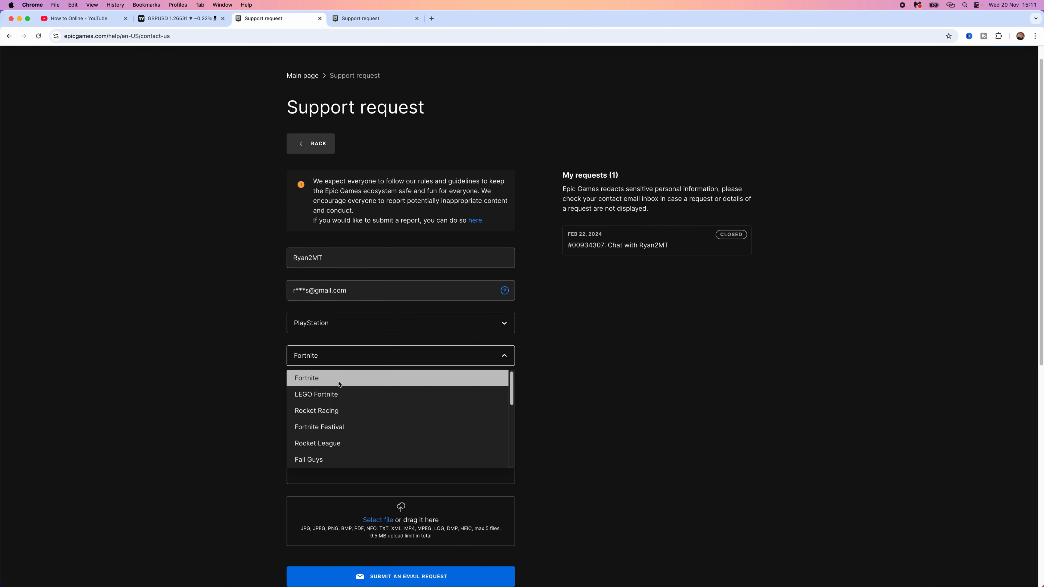
pyautogui.click(306, 378)
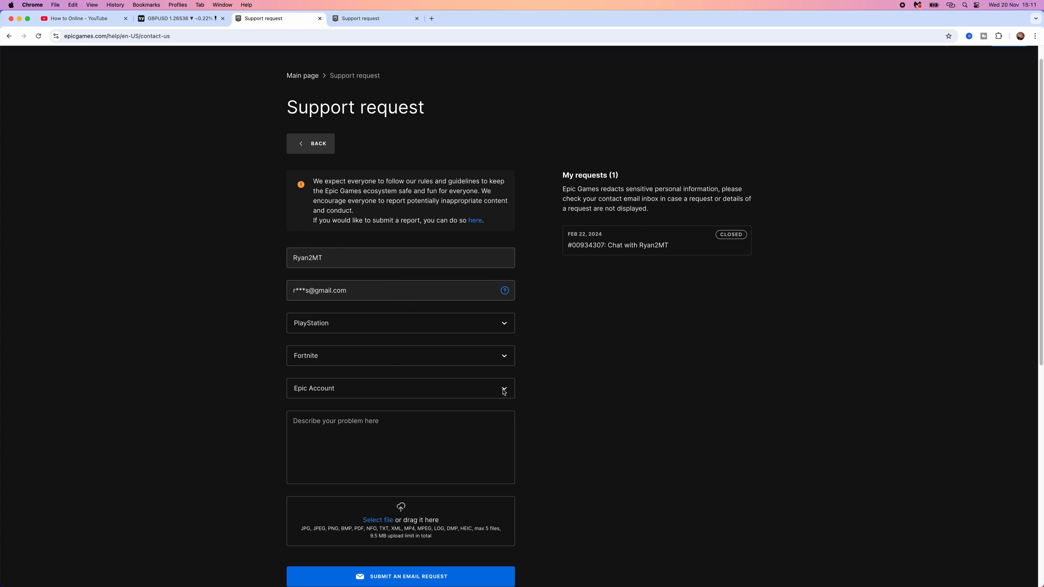
pyautogui.click(401, 388)
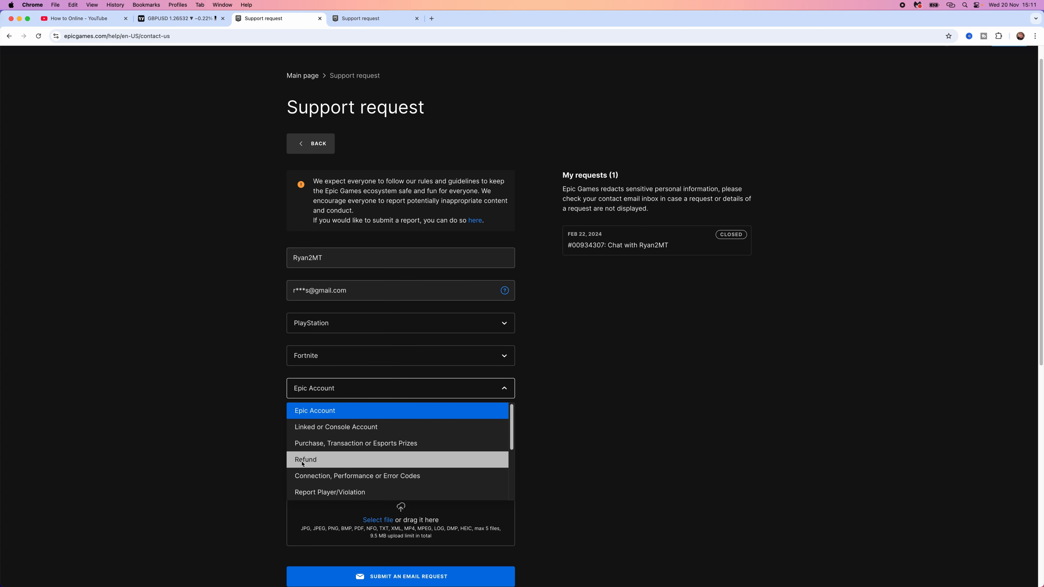
pyautogui.click(306, 460)
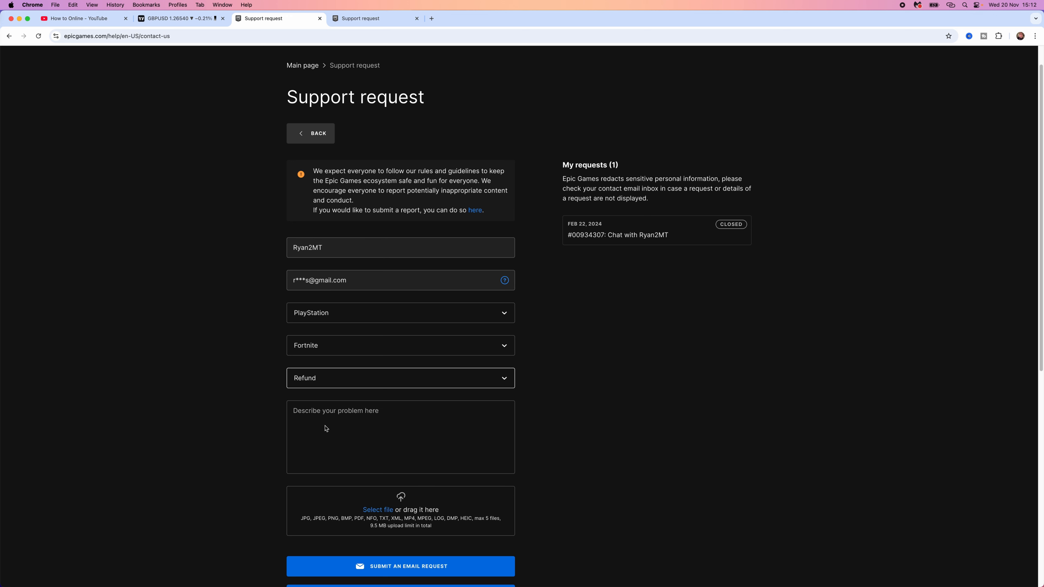
# Step: Enter 'Hello, I bought v-bucks on my account by mistake, could you please refund this?' as the problem description
pyautogui.write('Hello, I bought v-bucks on my account by mistake, could you please refund this?')
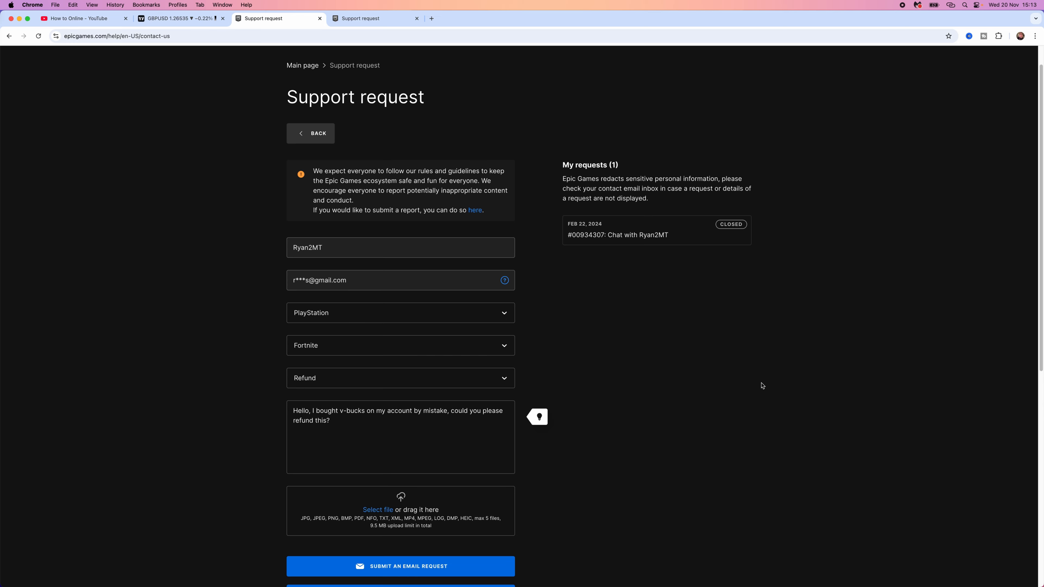
pyautogui.scroll(-3)
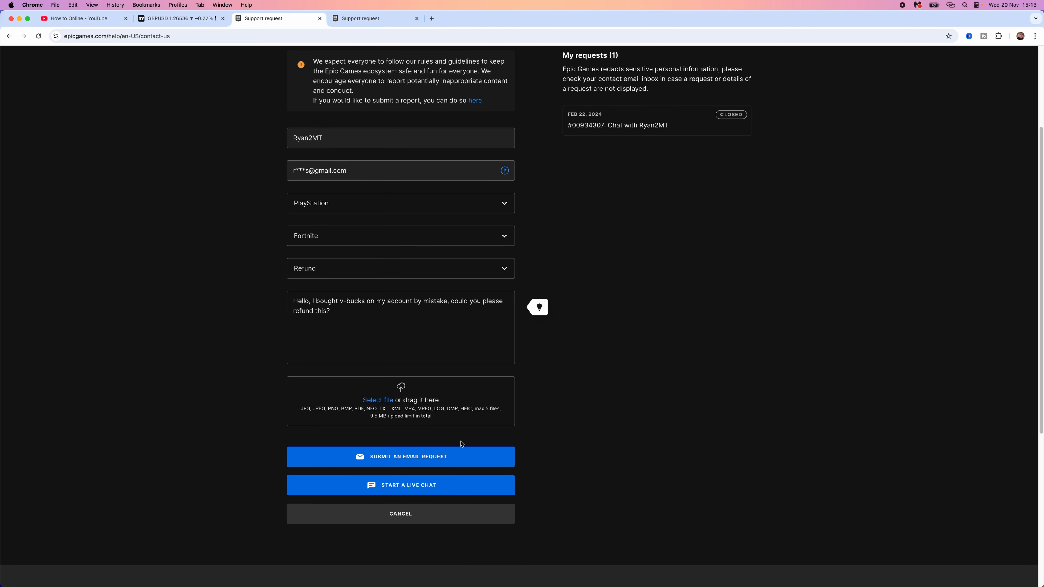
pyautogui.moveTo(393, 422)
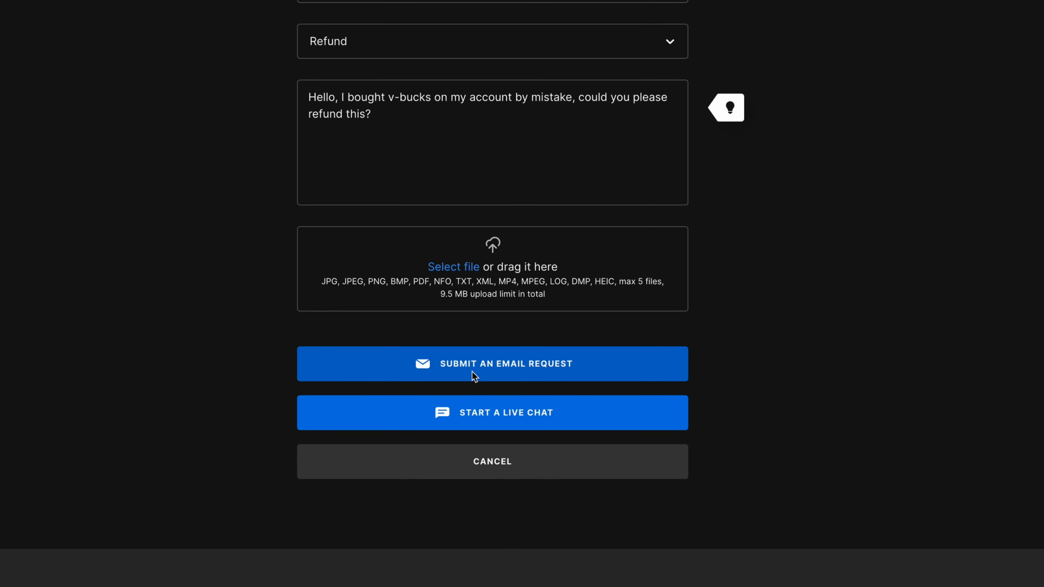
pyautogui.moveTo(498, 397)
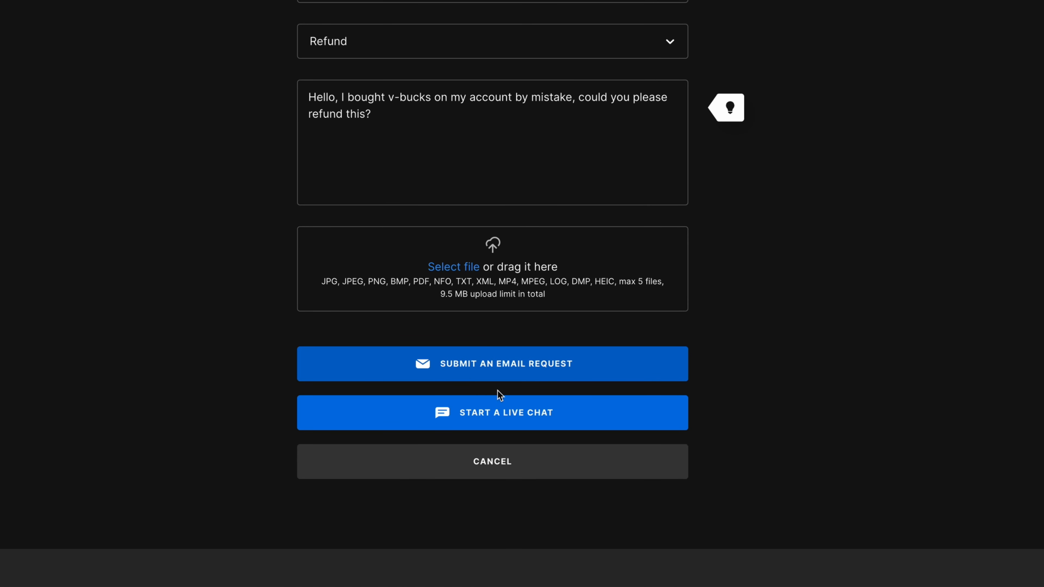